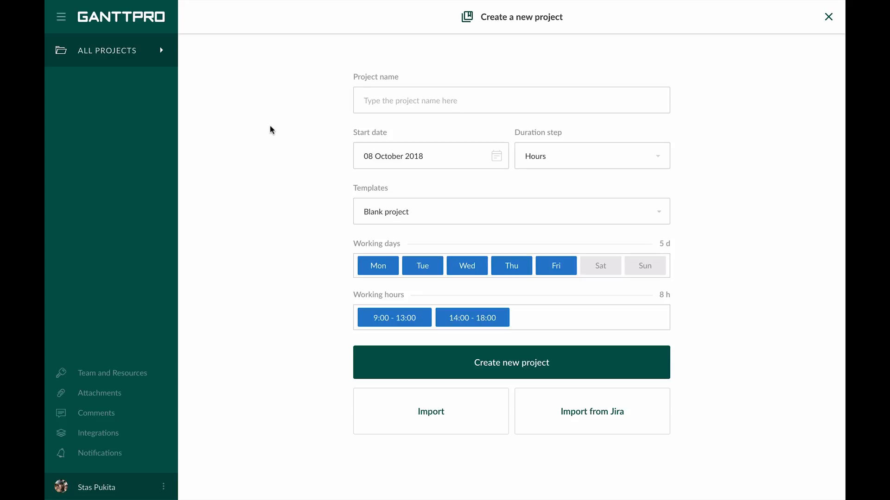
Choose Import in the Create a new project panel to reach the import form
{"action": "left_click", "coordinate": [430, 411]}
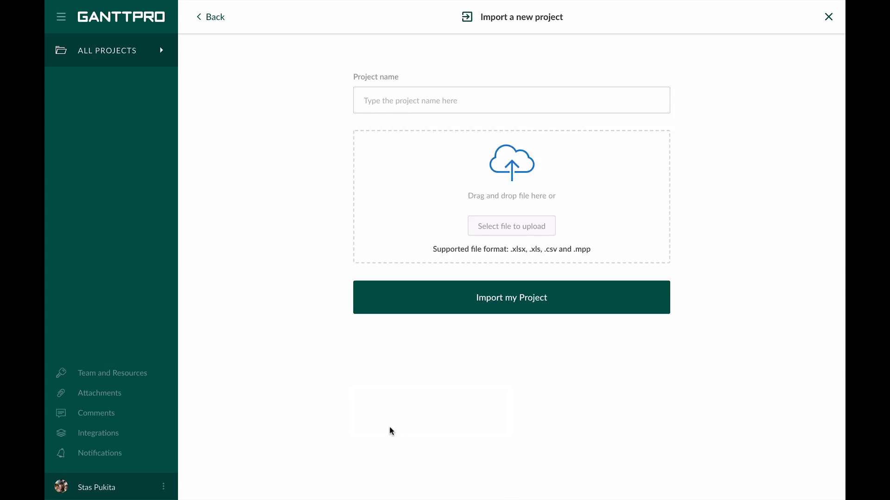
{"action": "left_click", "coordinate": [511, 100]}
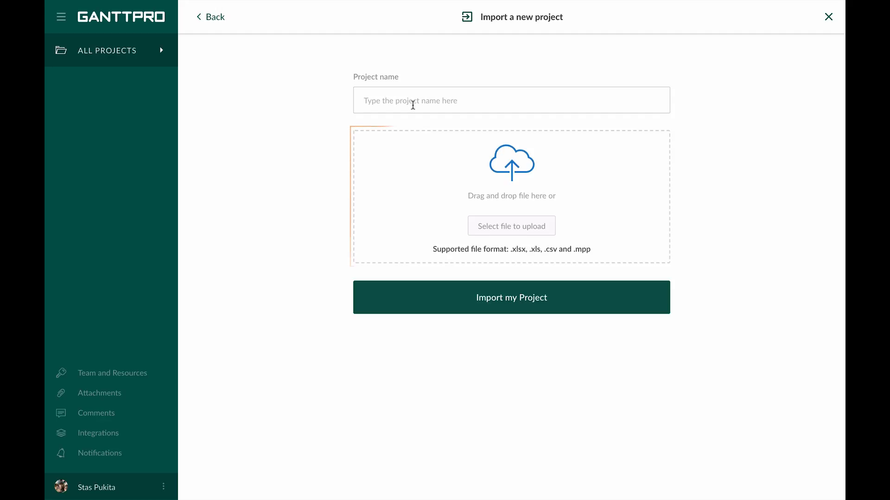
{"action": "mouse_move", "coordinate": [482, 202]}
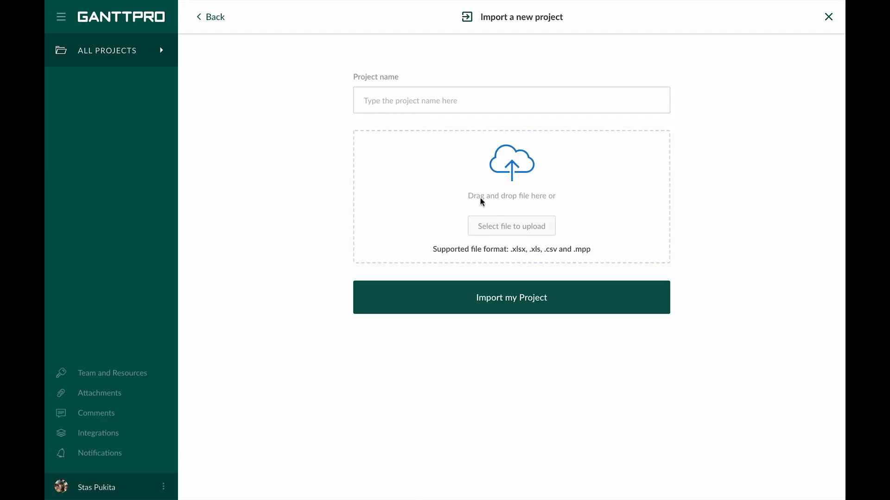
Upload Excel.xlsx from the Desktop, naming the project Excel and keeping sheet Project 1
{"action": "left_click", "coordinate": [511, 226]}
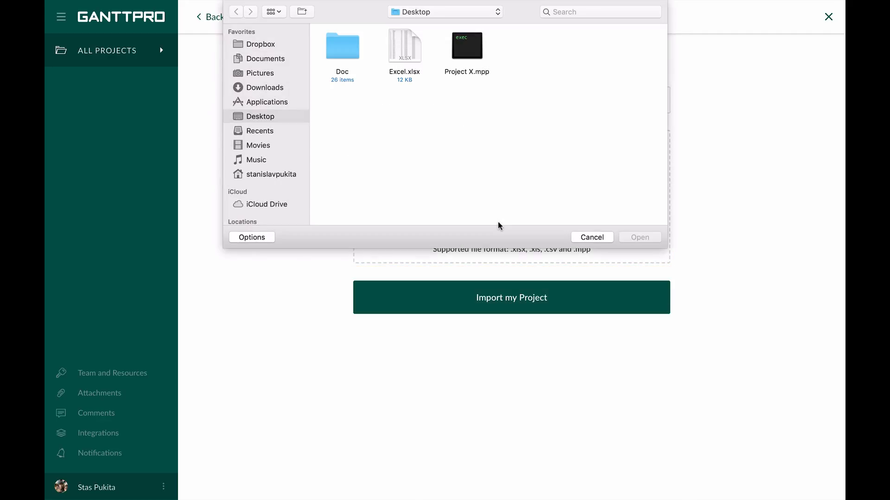
{"action": "left_click", "coordinate": [404, 46]}
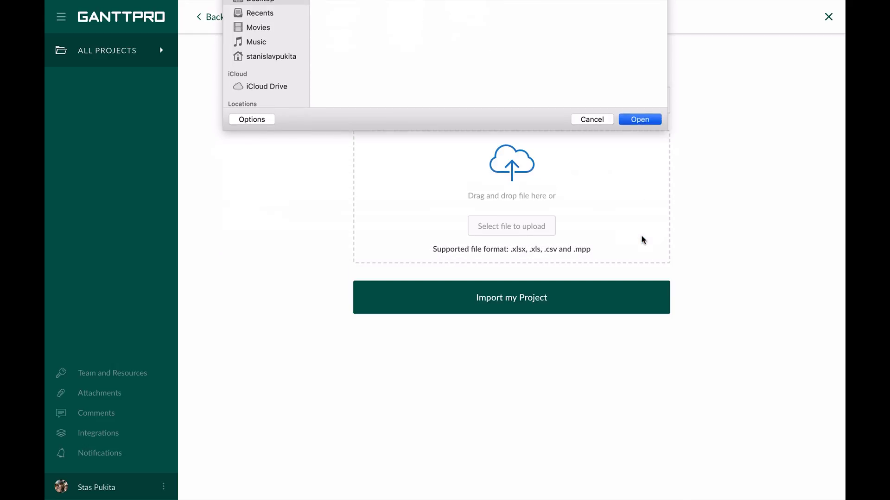
{"action": "left_click", "coordinate": [638, 119]}
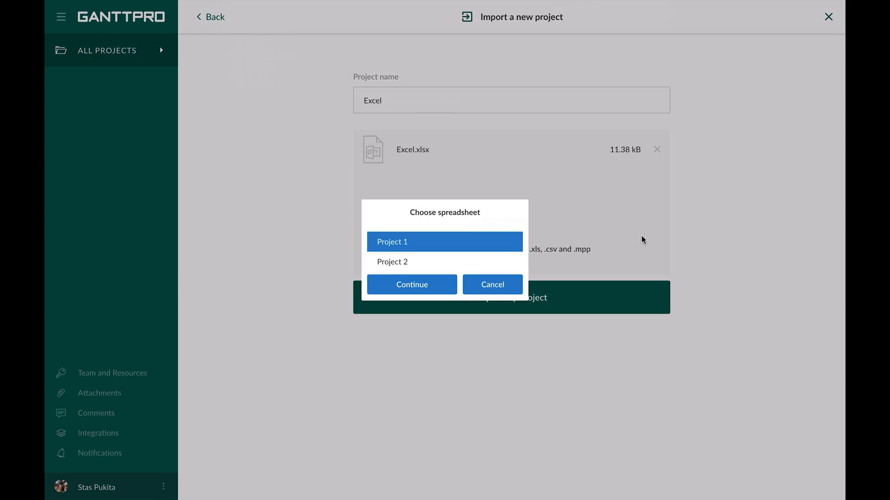
{"action": "mouse_move", "coordinate": [483, 236]}
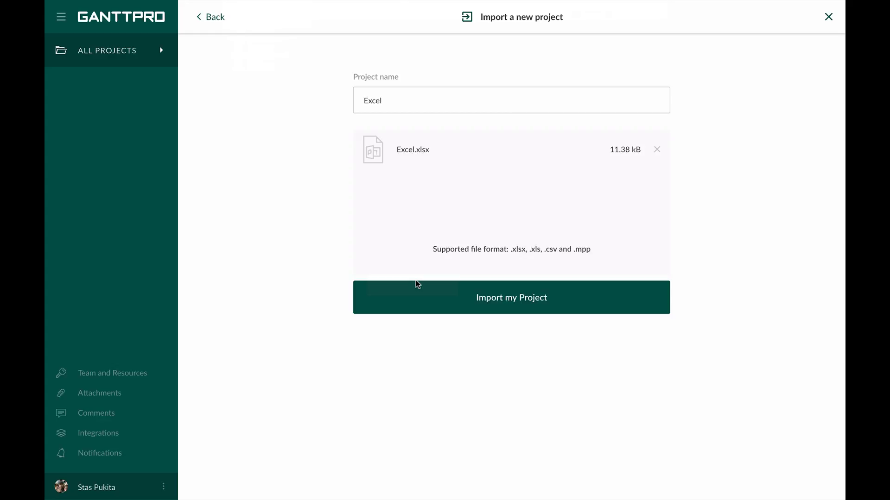
{"action": "mouse_move", "coordinate": [474, 151]}
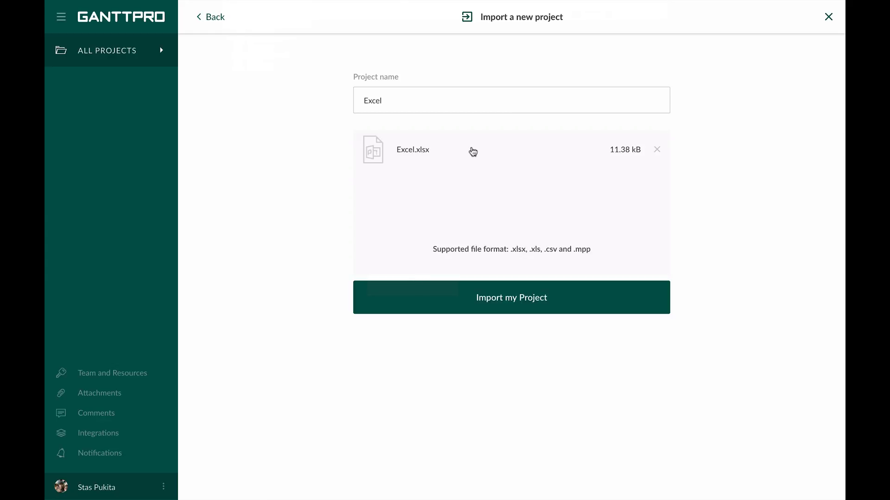
{"action": "mouse_move", "coordinate": [656, 158]}
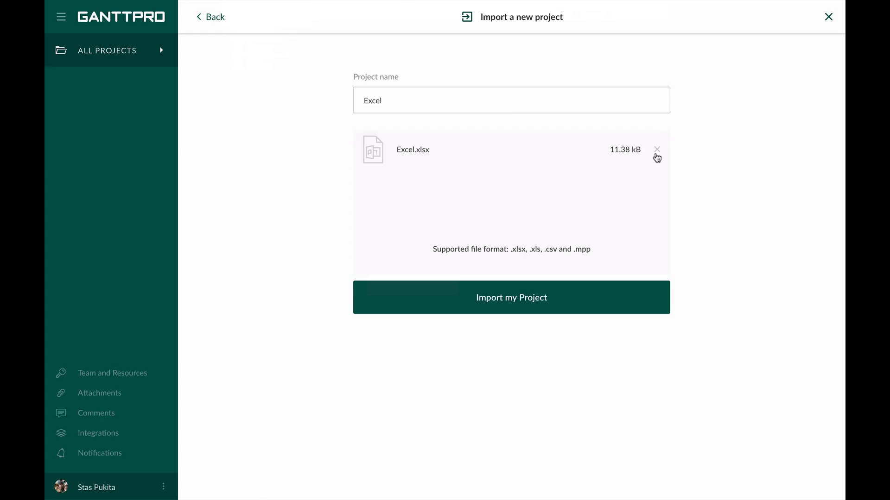
{"action": "mouse_move", "coordinate": [631, 194]}
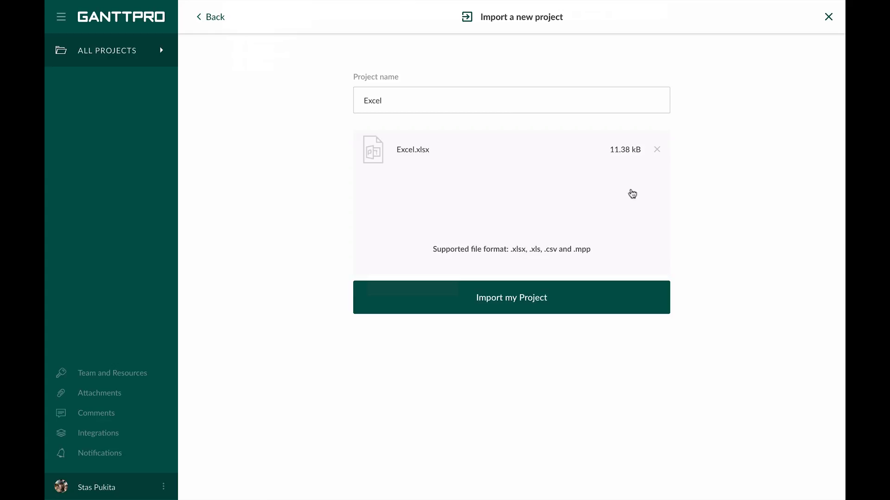
Begin the Excel import and map columns one to three as WBS Number, Task name and Duration
{"action": "left_click", "coordinate": [510, 298]}
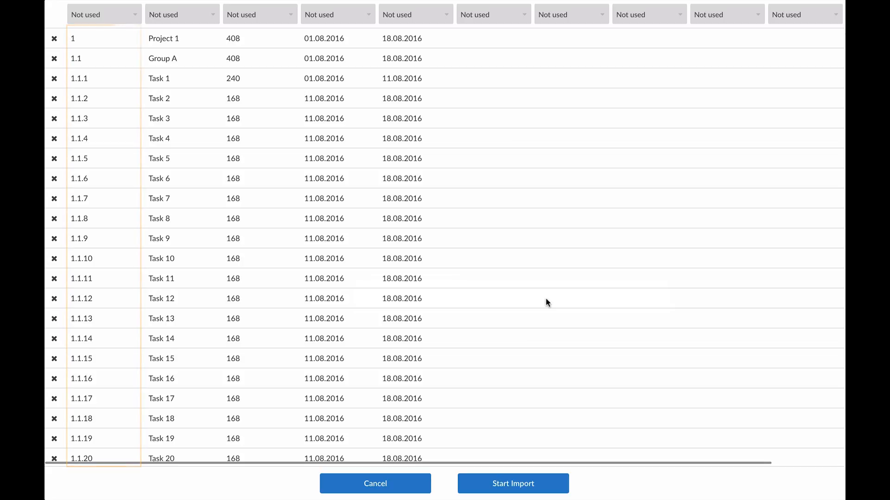
{"action": "left_click", "coordinate": [104, 14]}
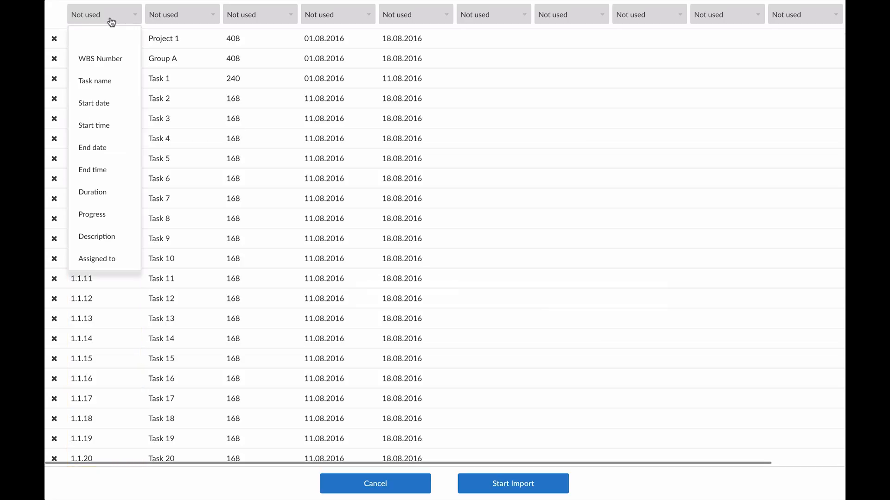
{"action": "left_click", "coordinate": [100, 59]}
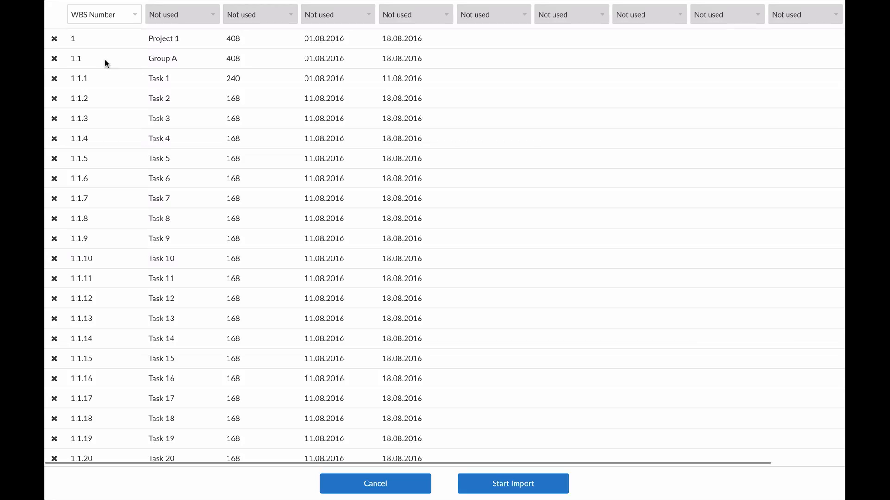
{"action": "mouse_move", "coordinate": [100, 290]}
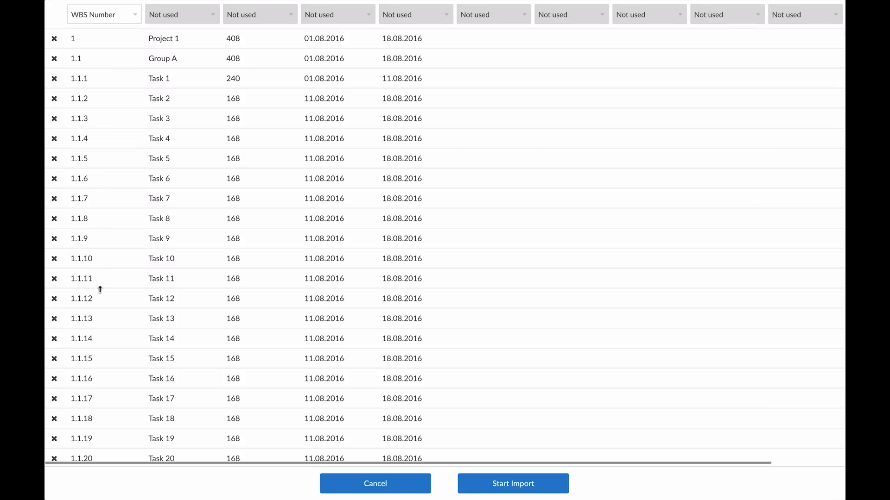
{"action": "mouse_move", "coordinate": [139, 123]}
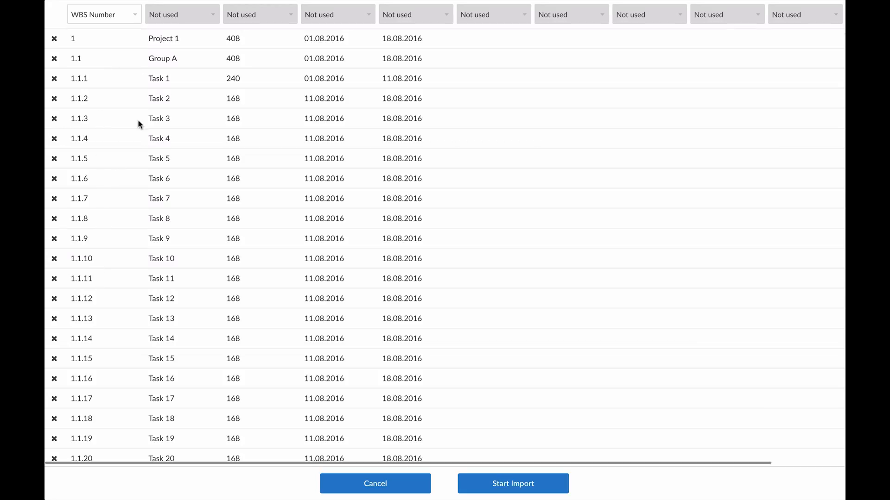
{"action": "left_click", "coordinate": [182, 14]}
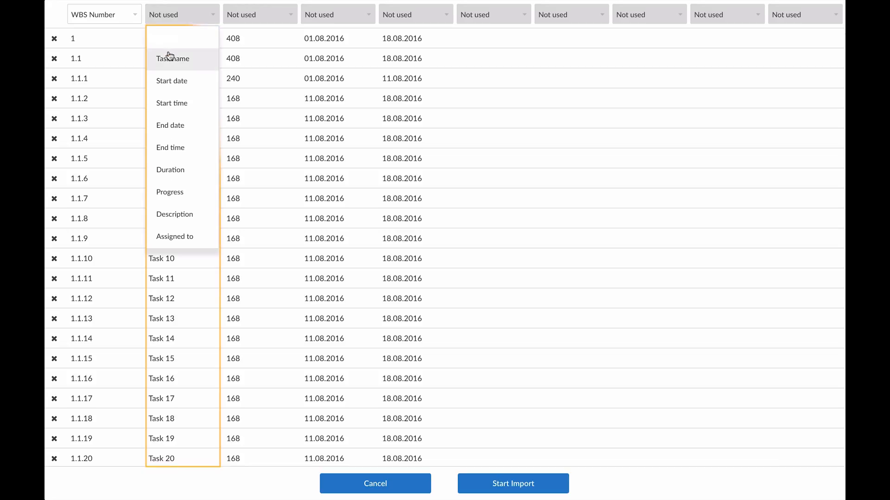
{"action": "left_click", "coordinate": [172, 59]}
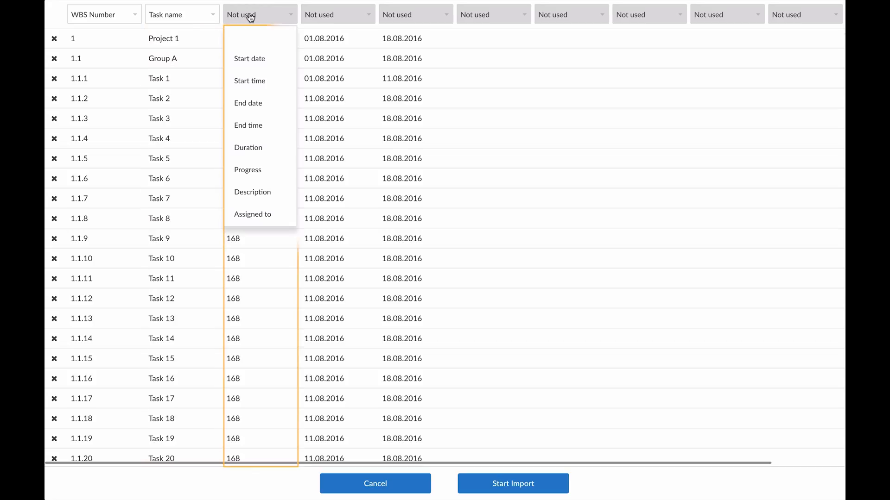
{"action": "left_click", "coordinate": [249, 147]}
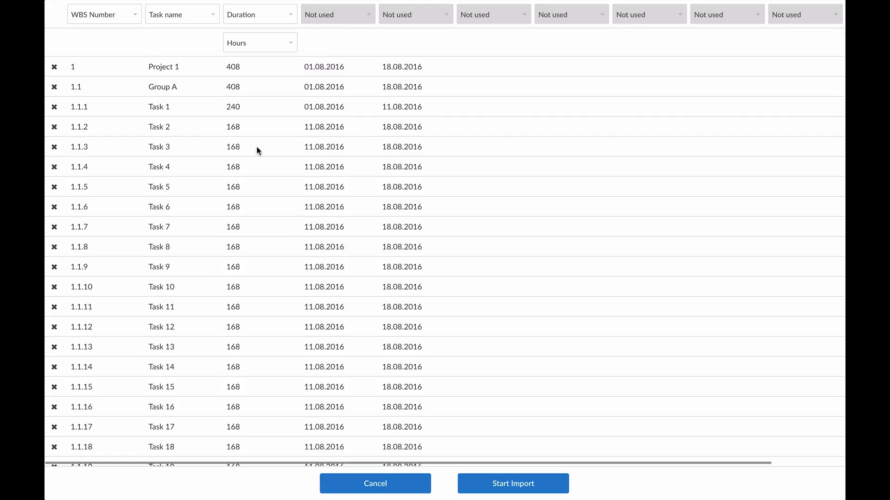
Map columns four and five to Start date and End date in D.M.YYYY format, and remove Task 4 (row 1.1.4)
{"action": "left_click", "coordinate": [335, 14]}
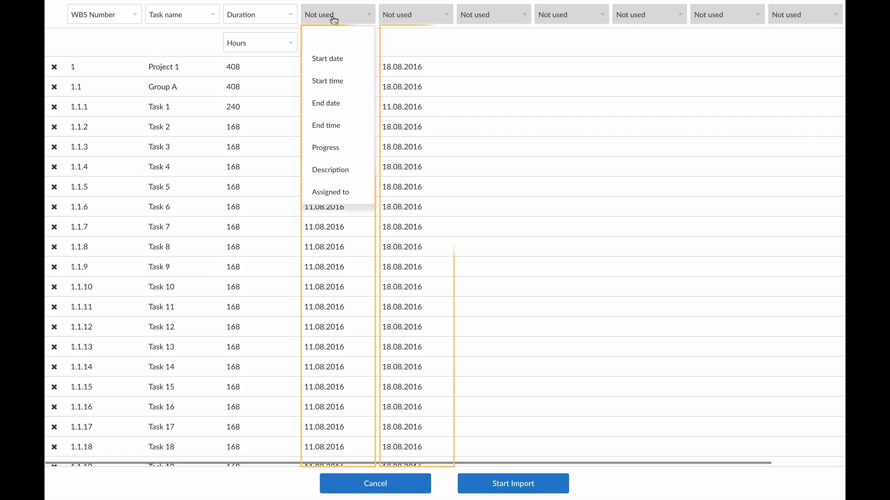
{"action": "left_click", "coordinate": [327, 58]}
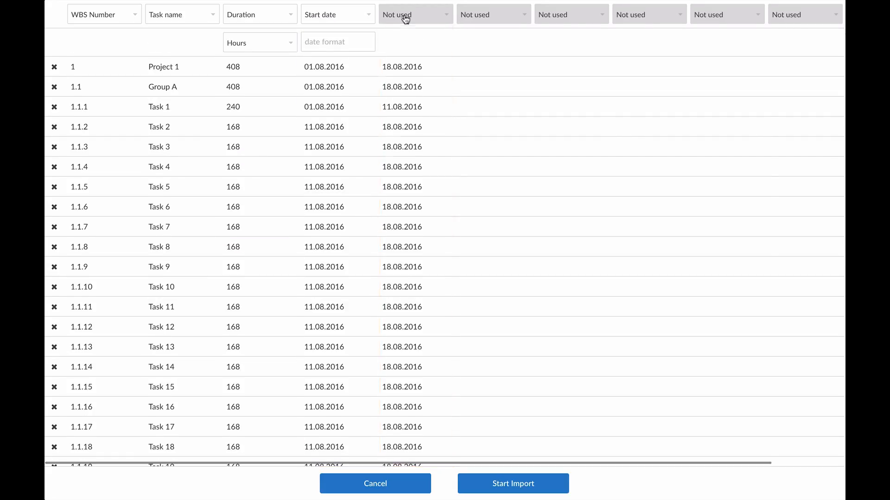
{"action": "left_click", "coordinate": [414, 14]}
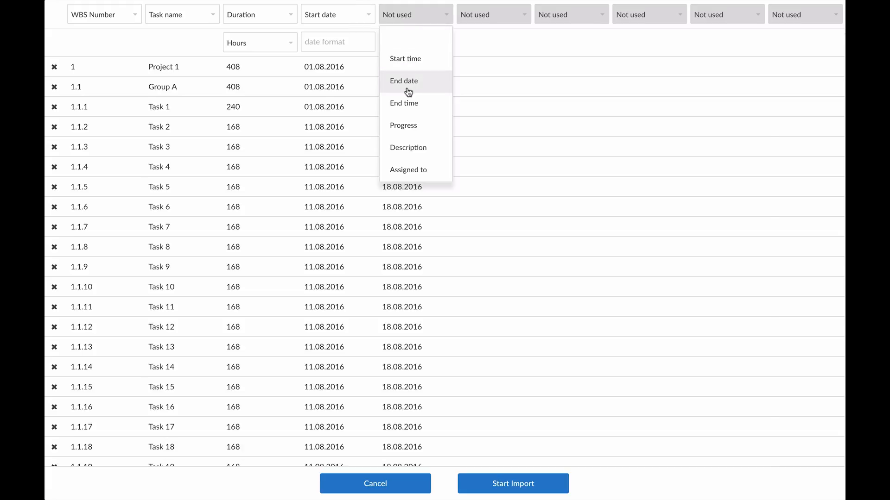
{"action": "left_click", "coordinate": [404, 81]}
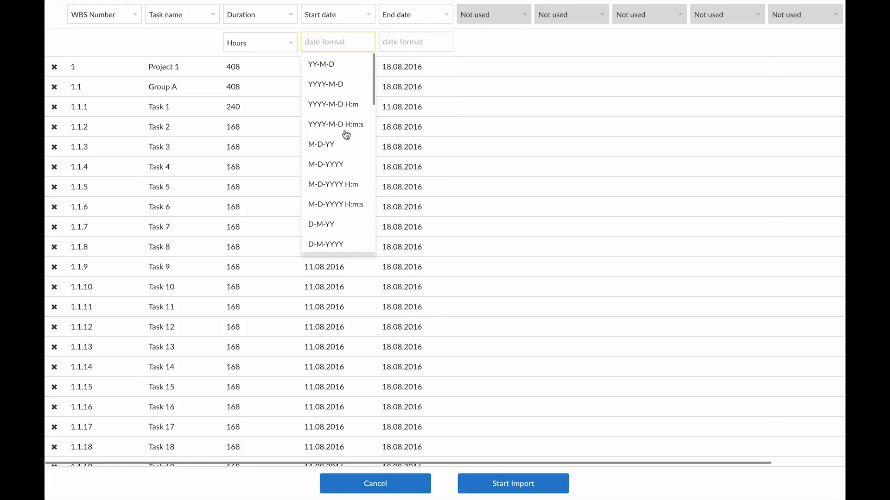
{"action": "scroll", "scroll_direction": "down", "scroll_amount": 3}
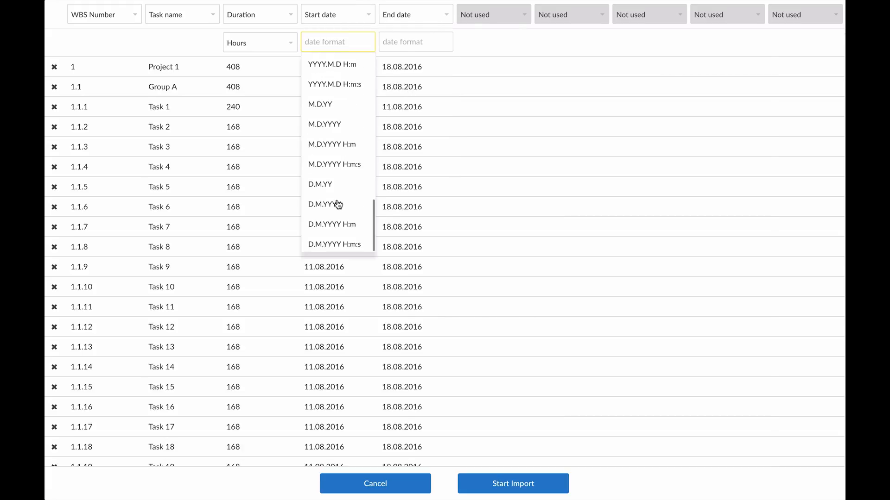
{"action": "left_click", "coordinate": [325, 204]}
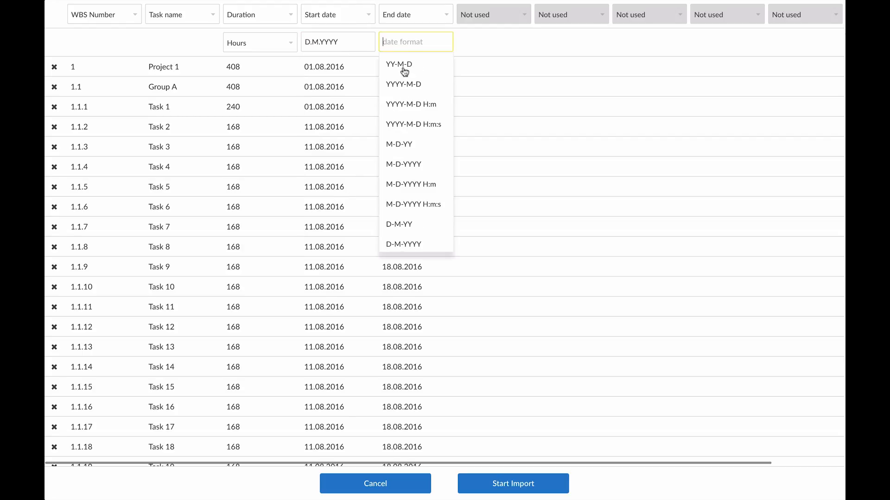
{"action": "scroll", "scroll_direction": "down", "scroll_amount": 3}
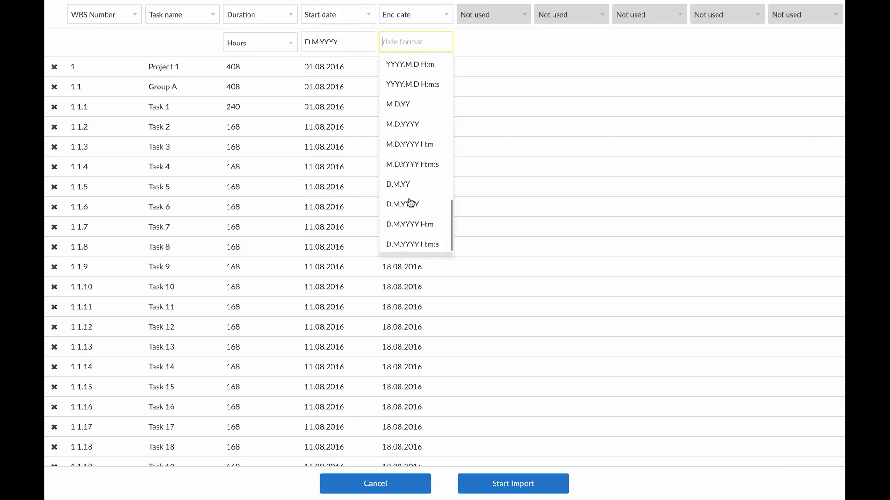
{"action": "left_click", "coordinate": [402, 204]}
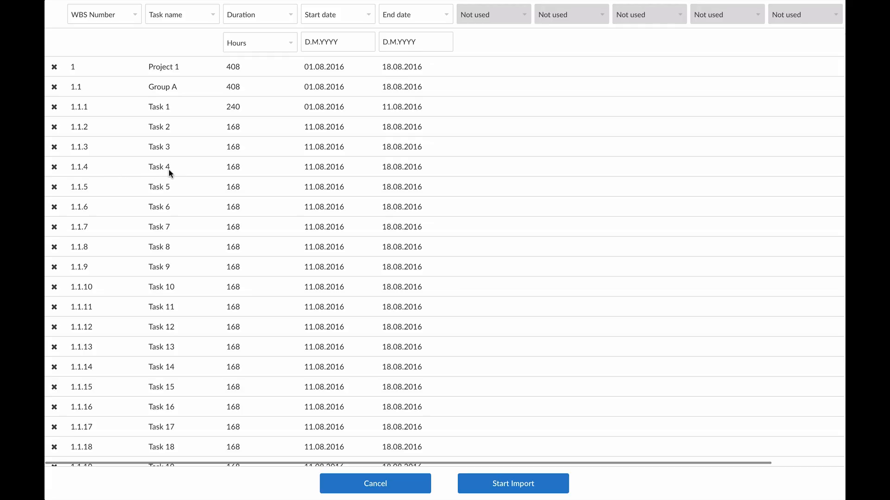
{"action": "left_click", "coordinate": [54, 166]}
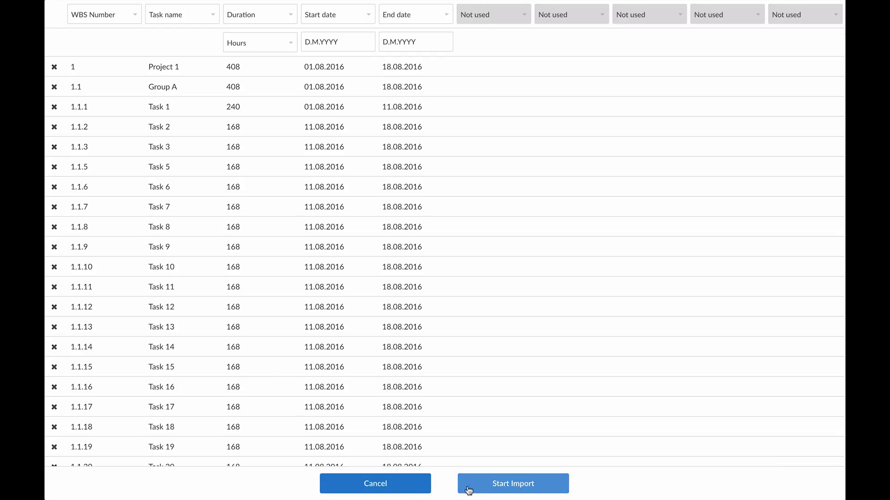
Run the import and set the Gantt timeline scale to Days
{"action": "left_click", "coordinate": [512, 484]}
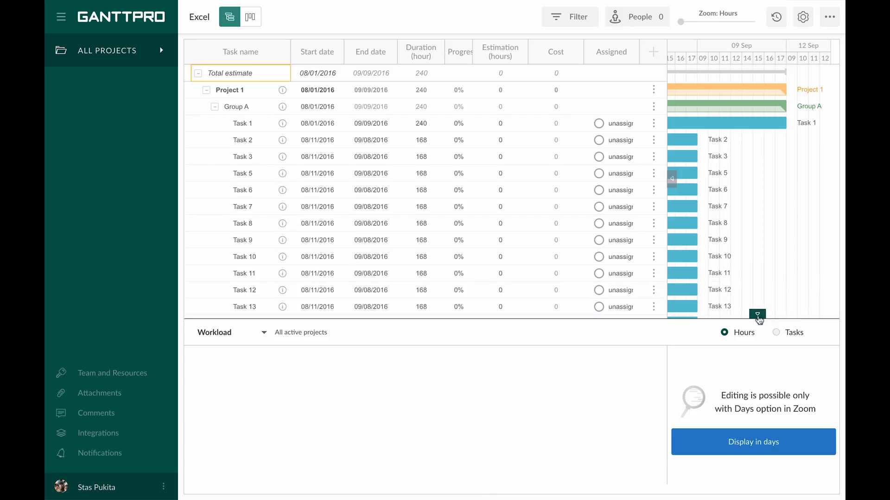
{"action": "left_click", "coordinate": [752, 442]}
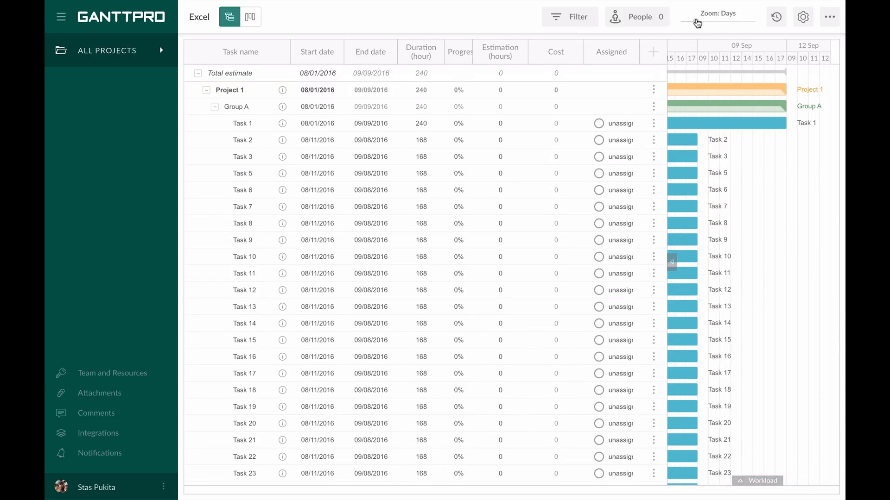
Show the Work Breakdown Structure column and hide Progress, Estimation, Cost and Assigned
{"action": "left_click", "coordinate": [652, 56]}
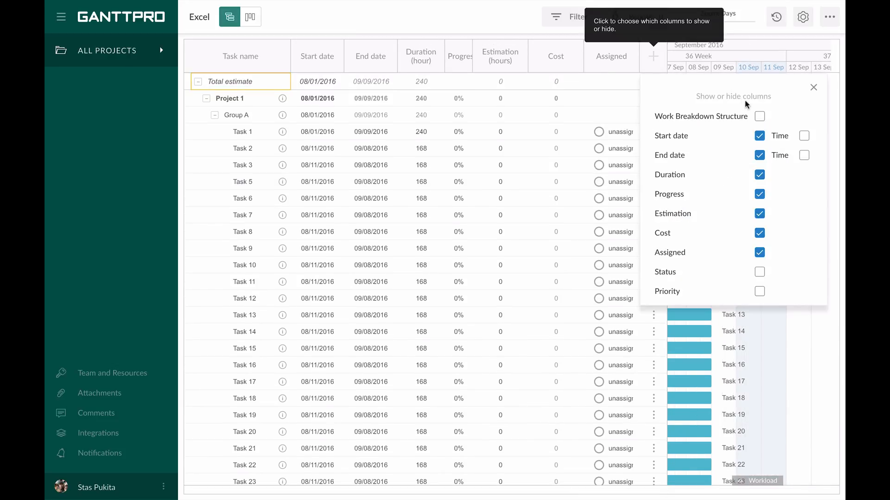
{"action": "left_click", "coordinate": [759, 115]}
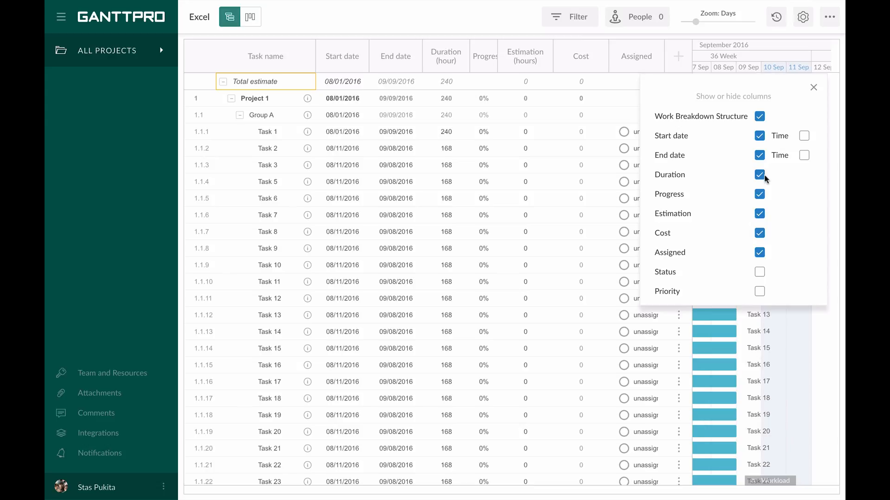
{"action": "left_click", "coordinate": [759, 194]}
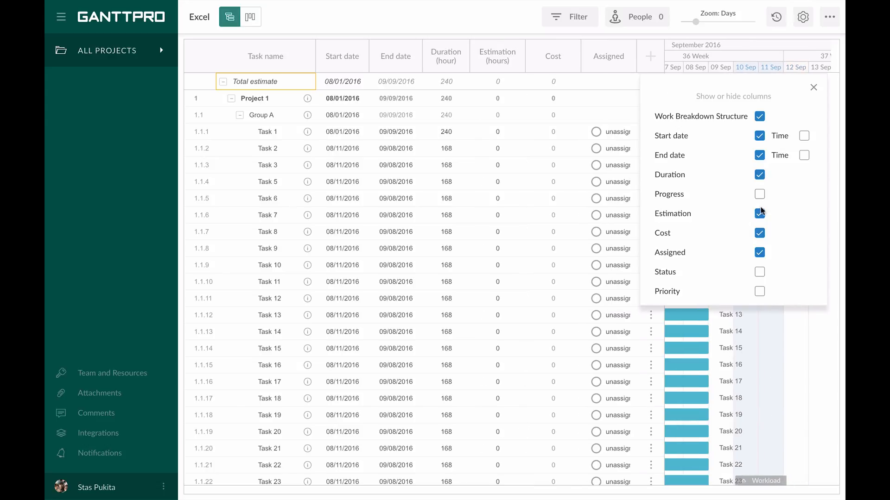
{"action": "left_click", "coordinate": [759, 213]}
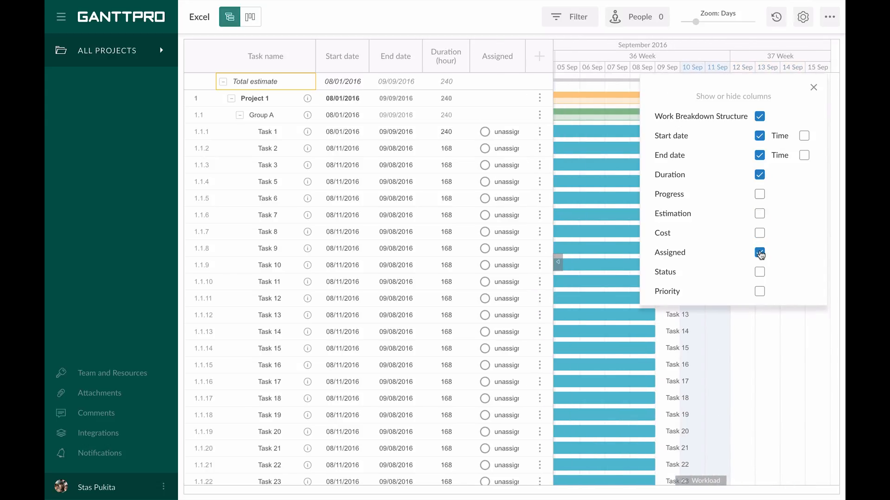
{"action": "left_click", "coordinate": [759, 253]}
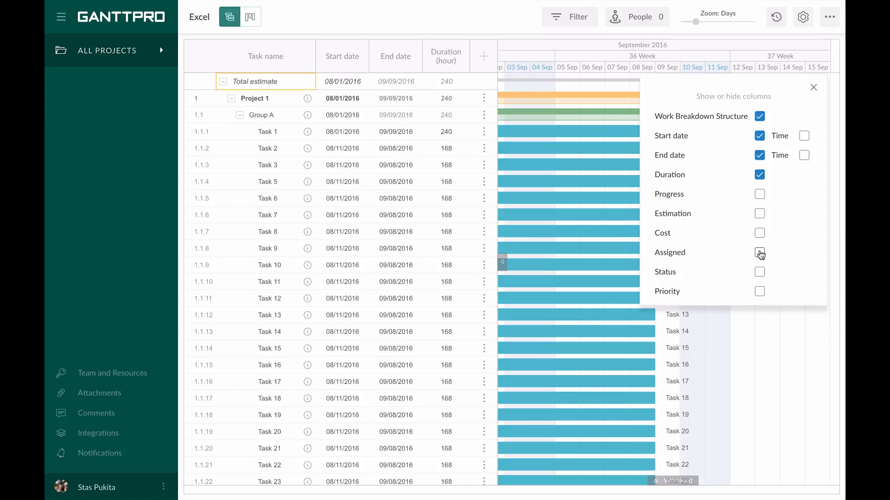
{"action": "left_click", "coordinate": [759, 254]}
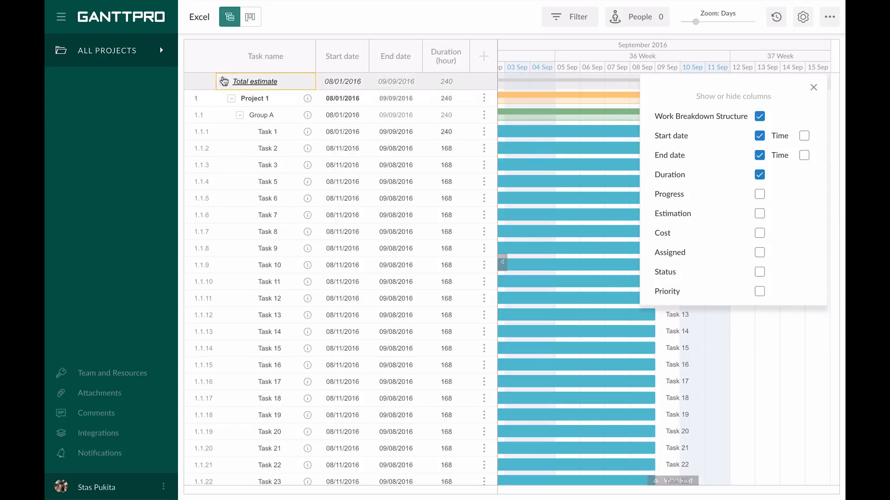
From All Projects, create a new project by importing Project X.mpp as Project X
{"action": "left_click", "coordinate": [199, 17]}
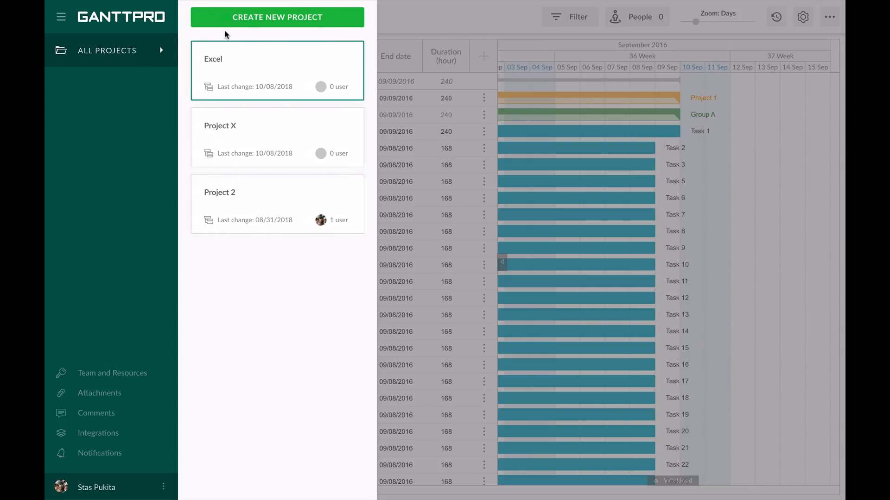
{"action": "left_click", "coordinate": [277, 17]}
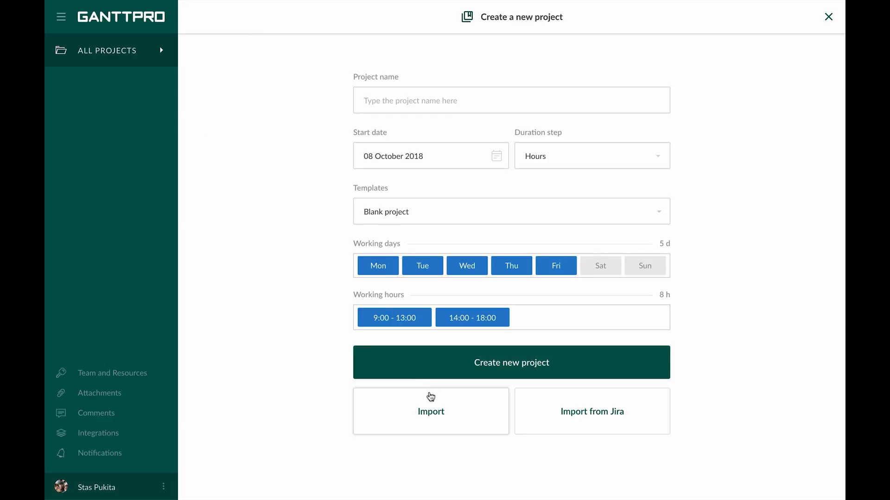
{"action": "left_click", "coordinate": [430, 412]}
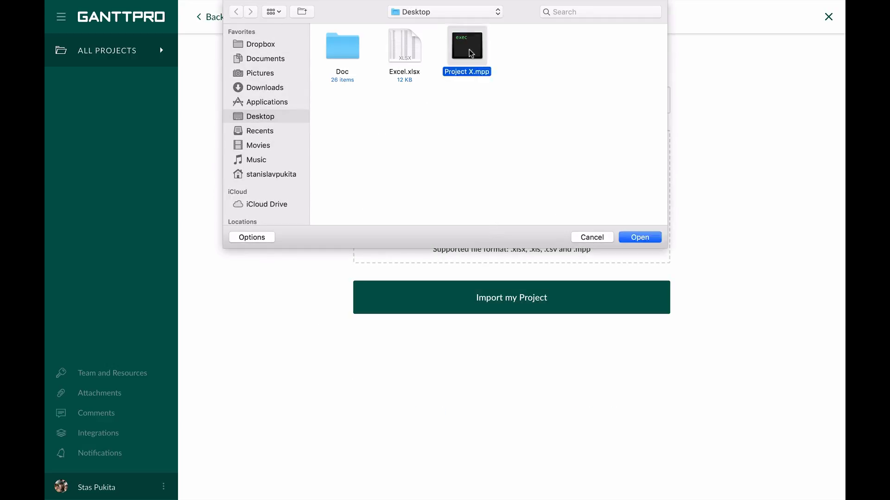
{"action": "left_click", "coordinate": [638, 238]}
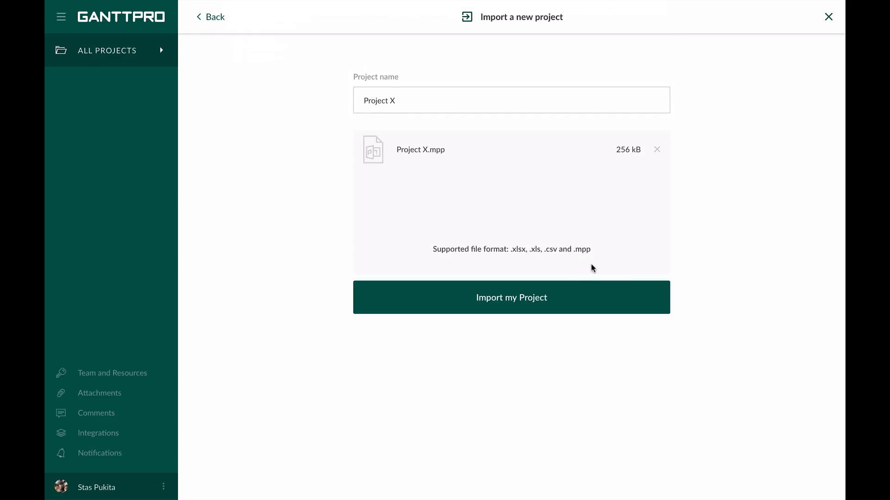
{"action": "left_click", "coordinate": [511, 297]}
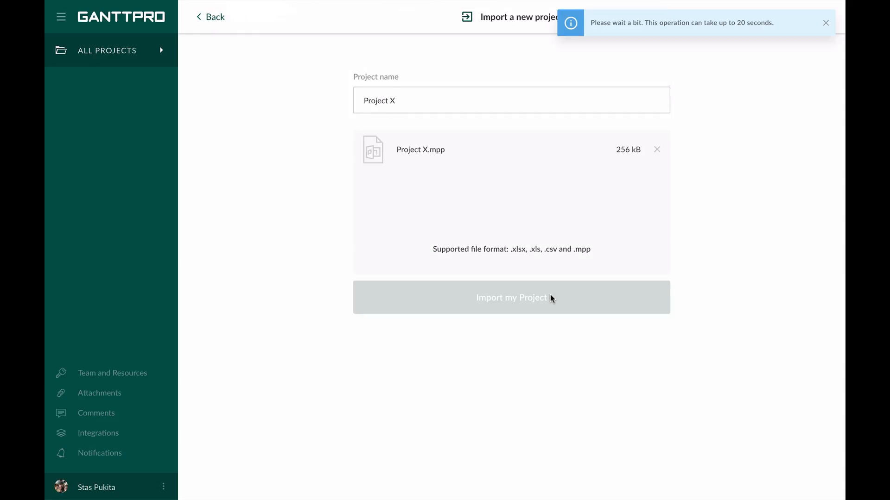
{"action": "left_click", "coordinate": [510, 297]}
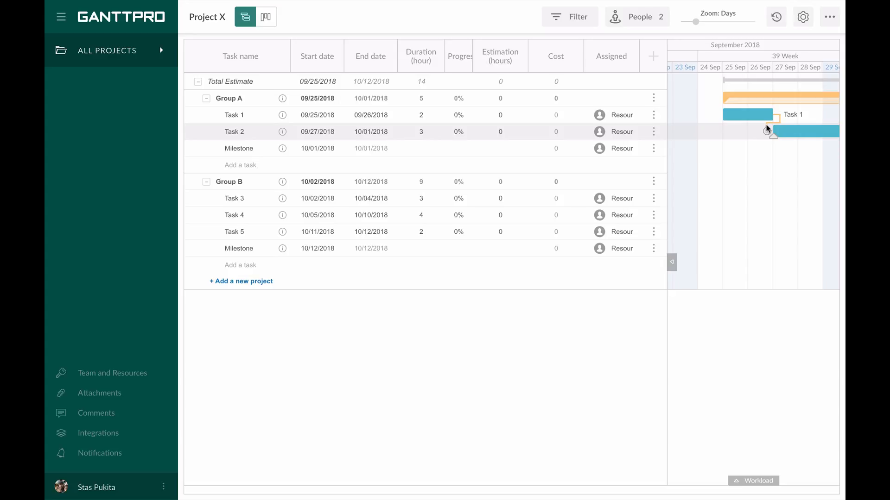
Open Project X's settings panel showing name, working week and scheduling options
{"action": "left_click", "coordinate": [802, 17]}
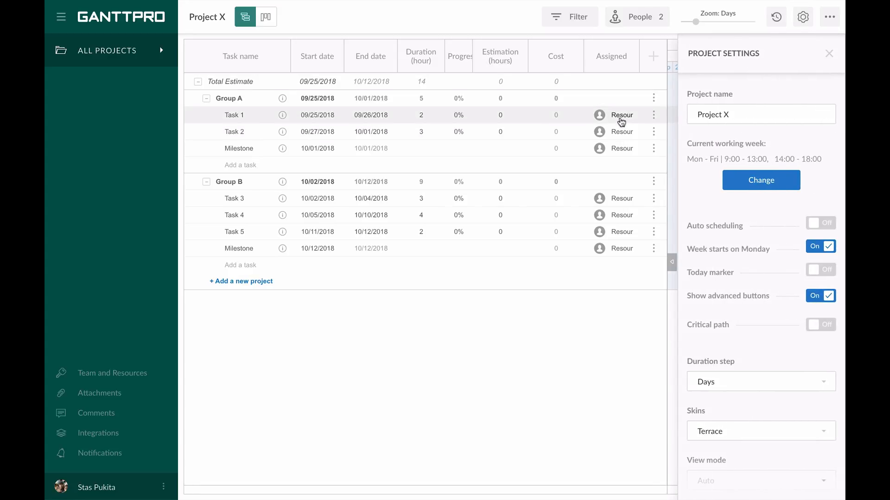
{"action": "mouse_move", "coordinate": [624, 249]}
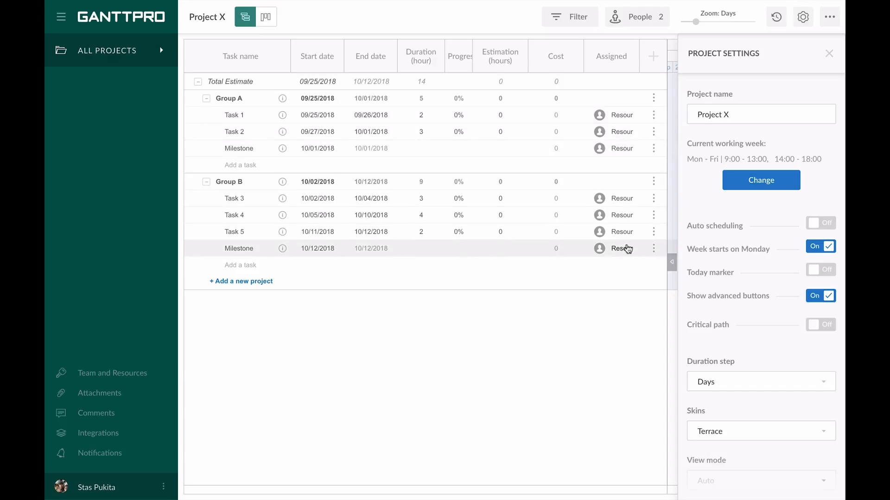